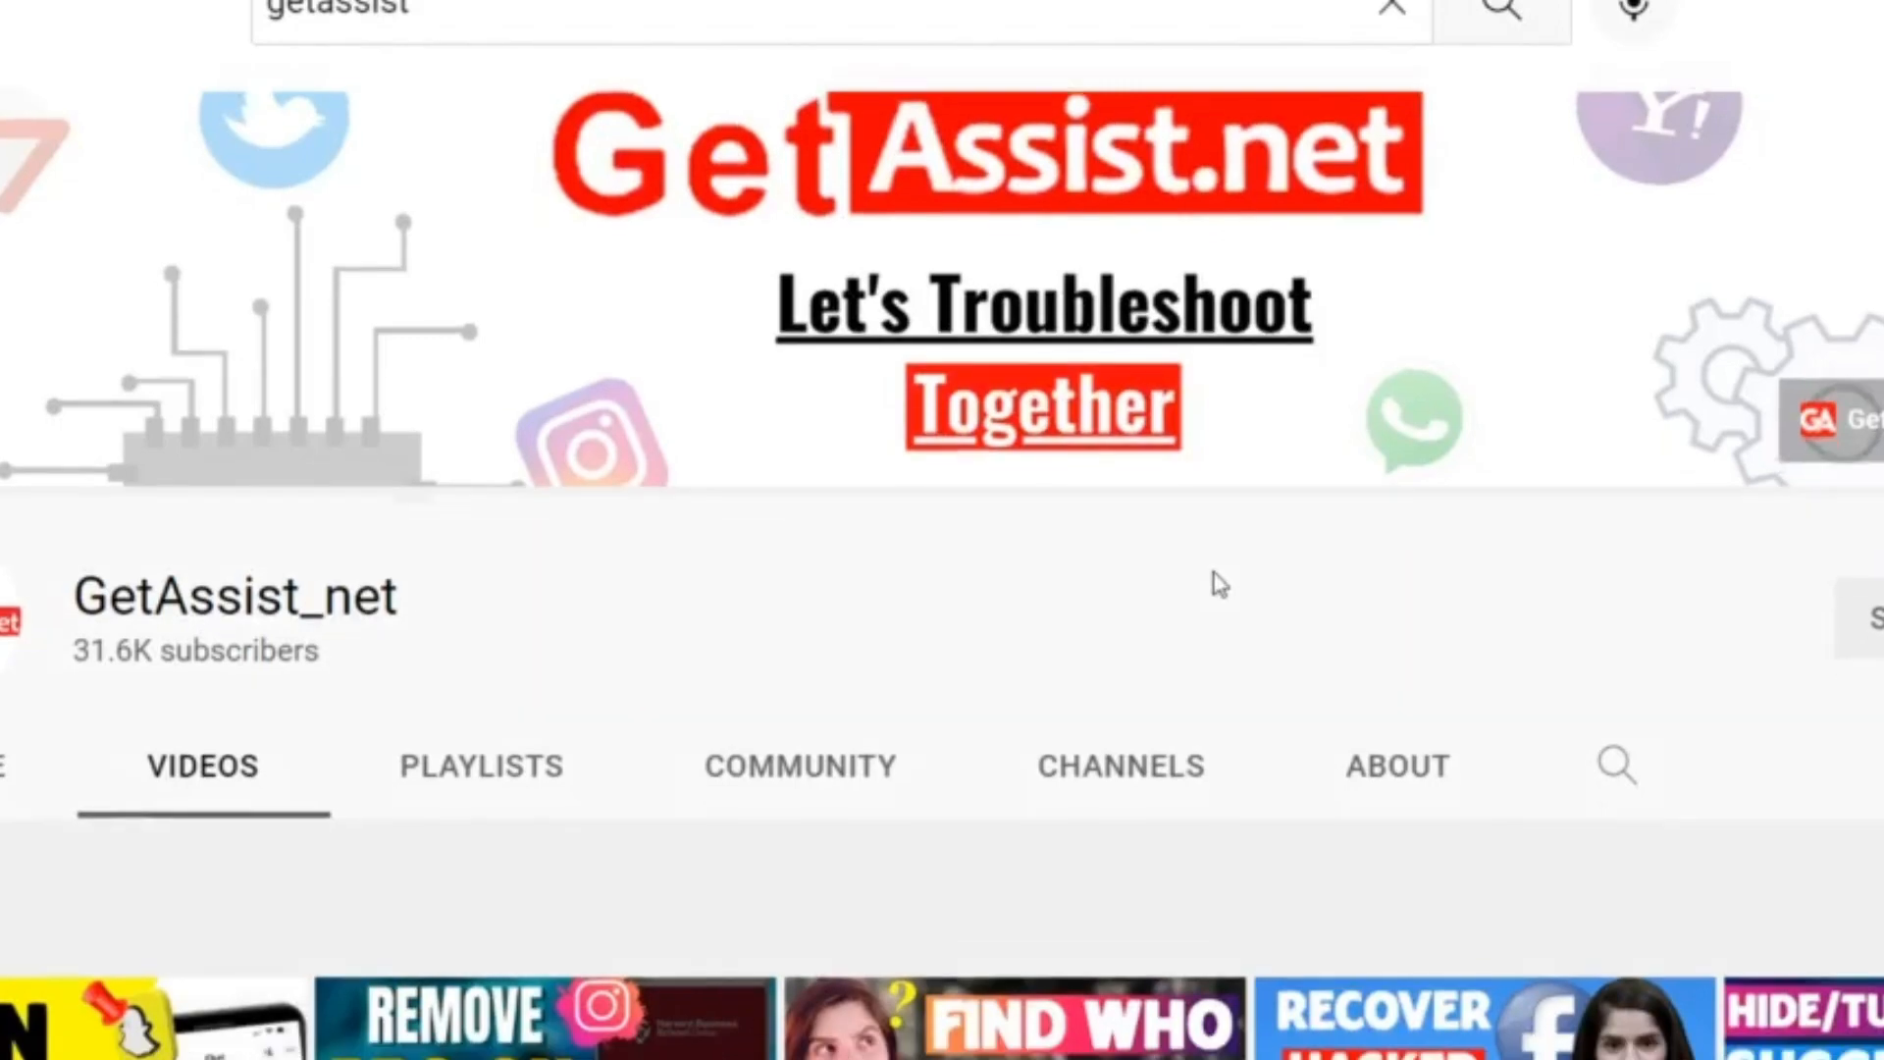
Step: Launch Spotify from the home screen and search for 'calm'
scroll(down, 3)
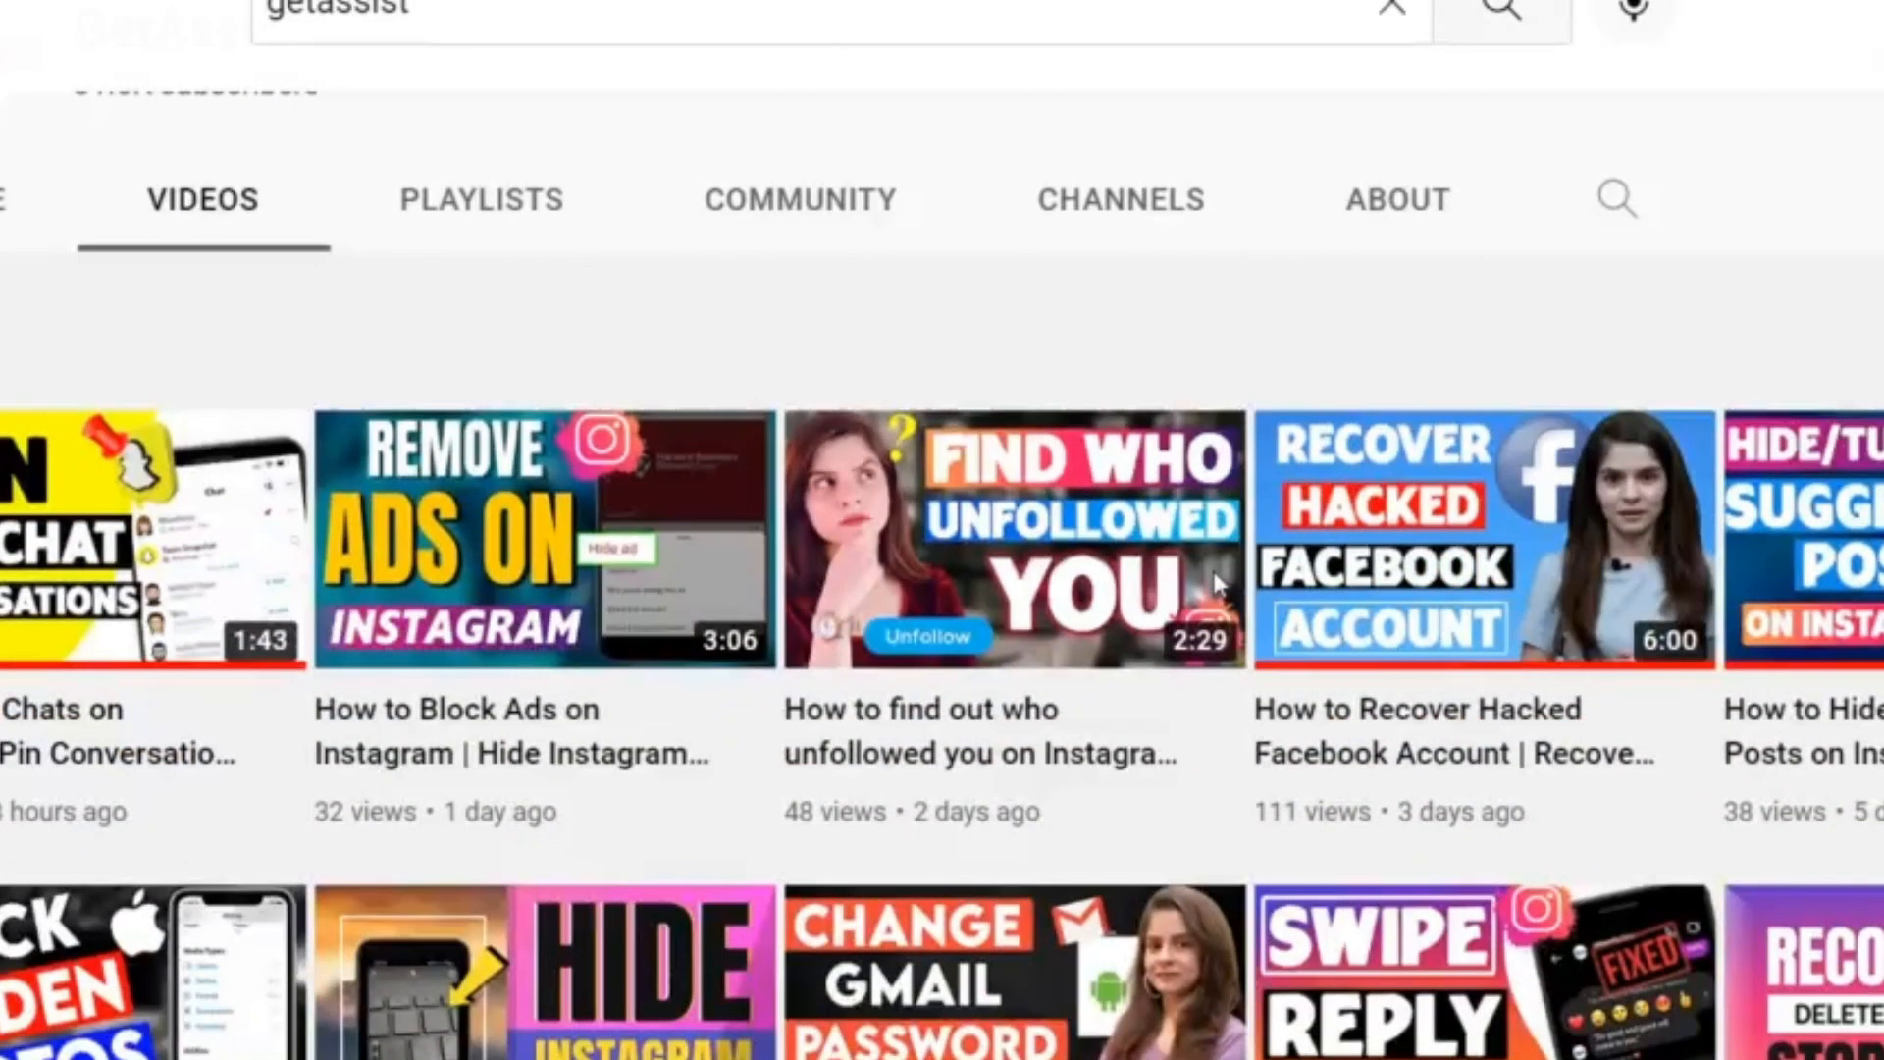
scroll(down, 3)
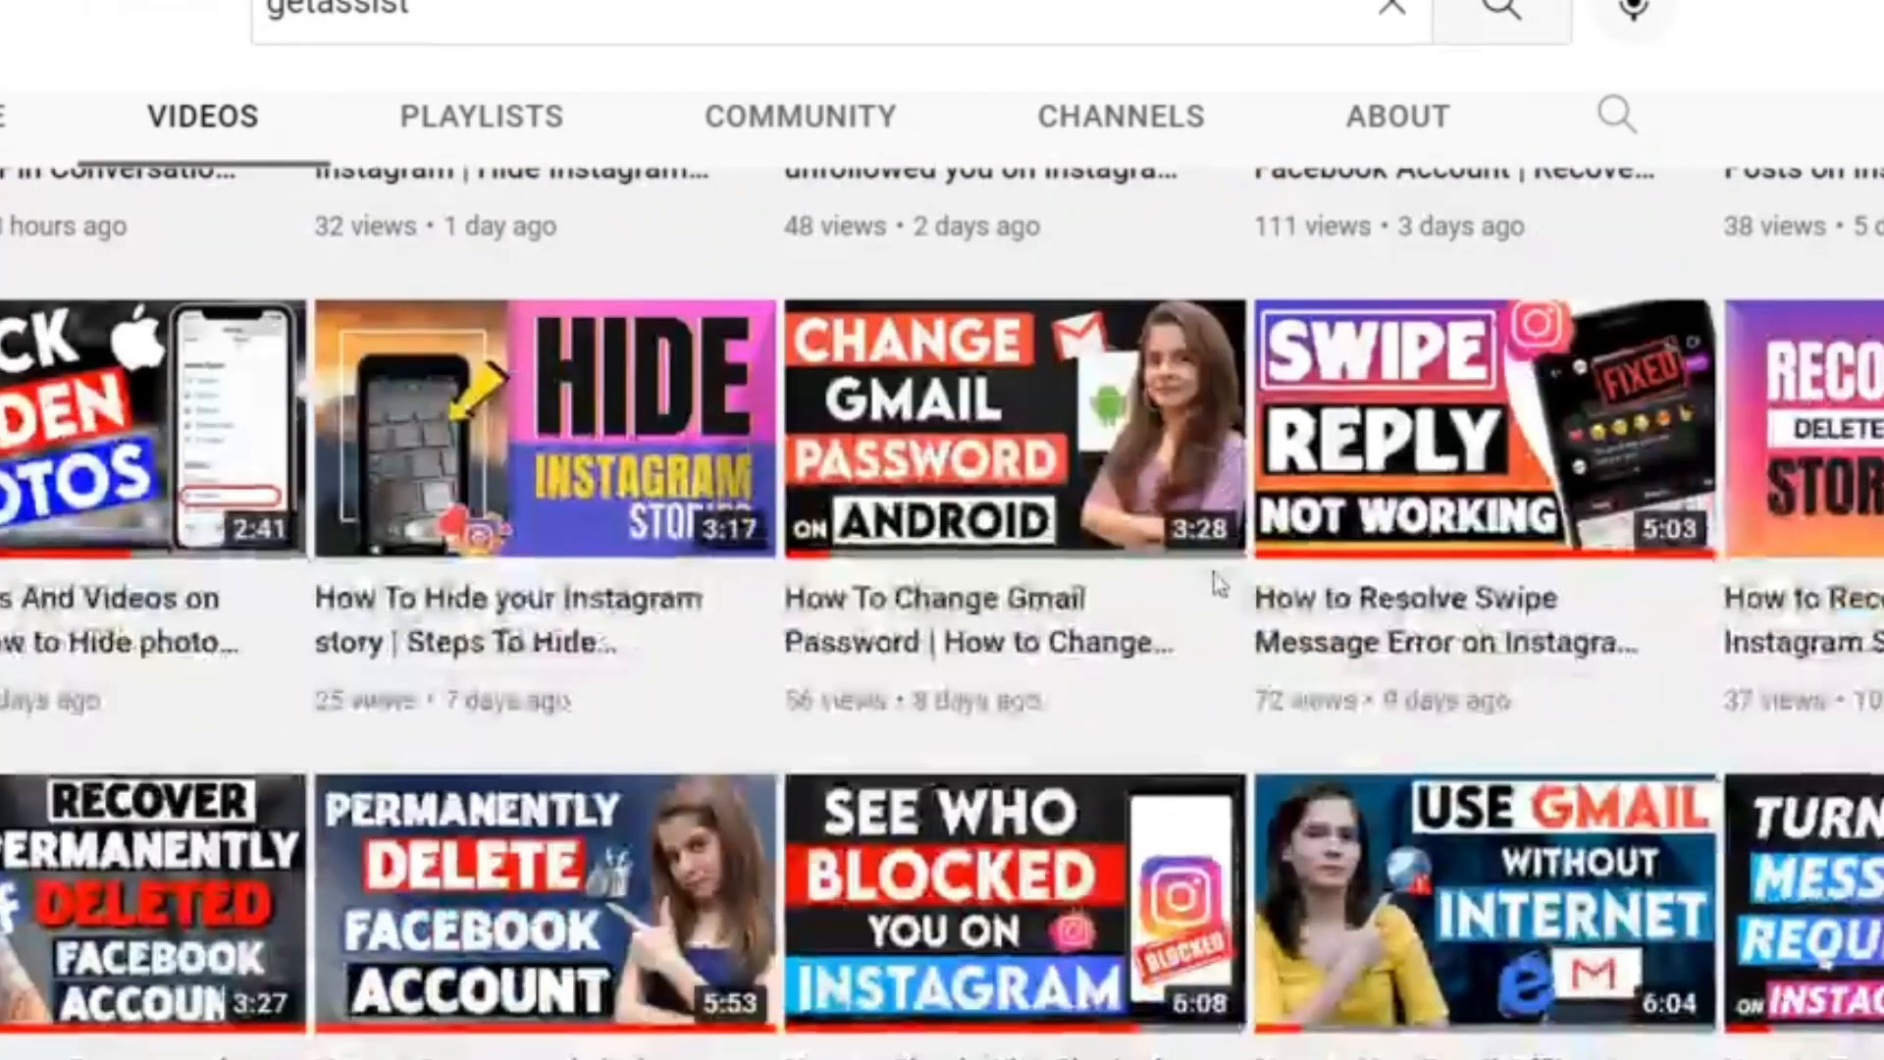
scroll(down, 3)
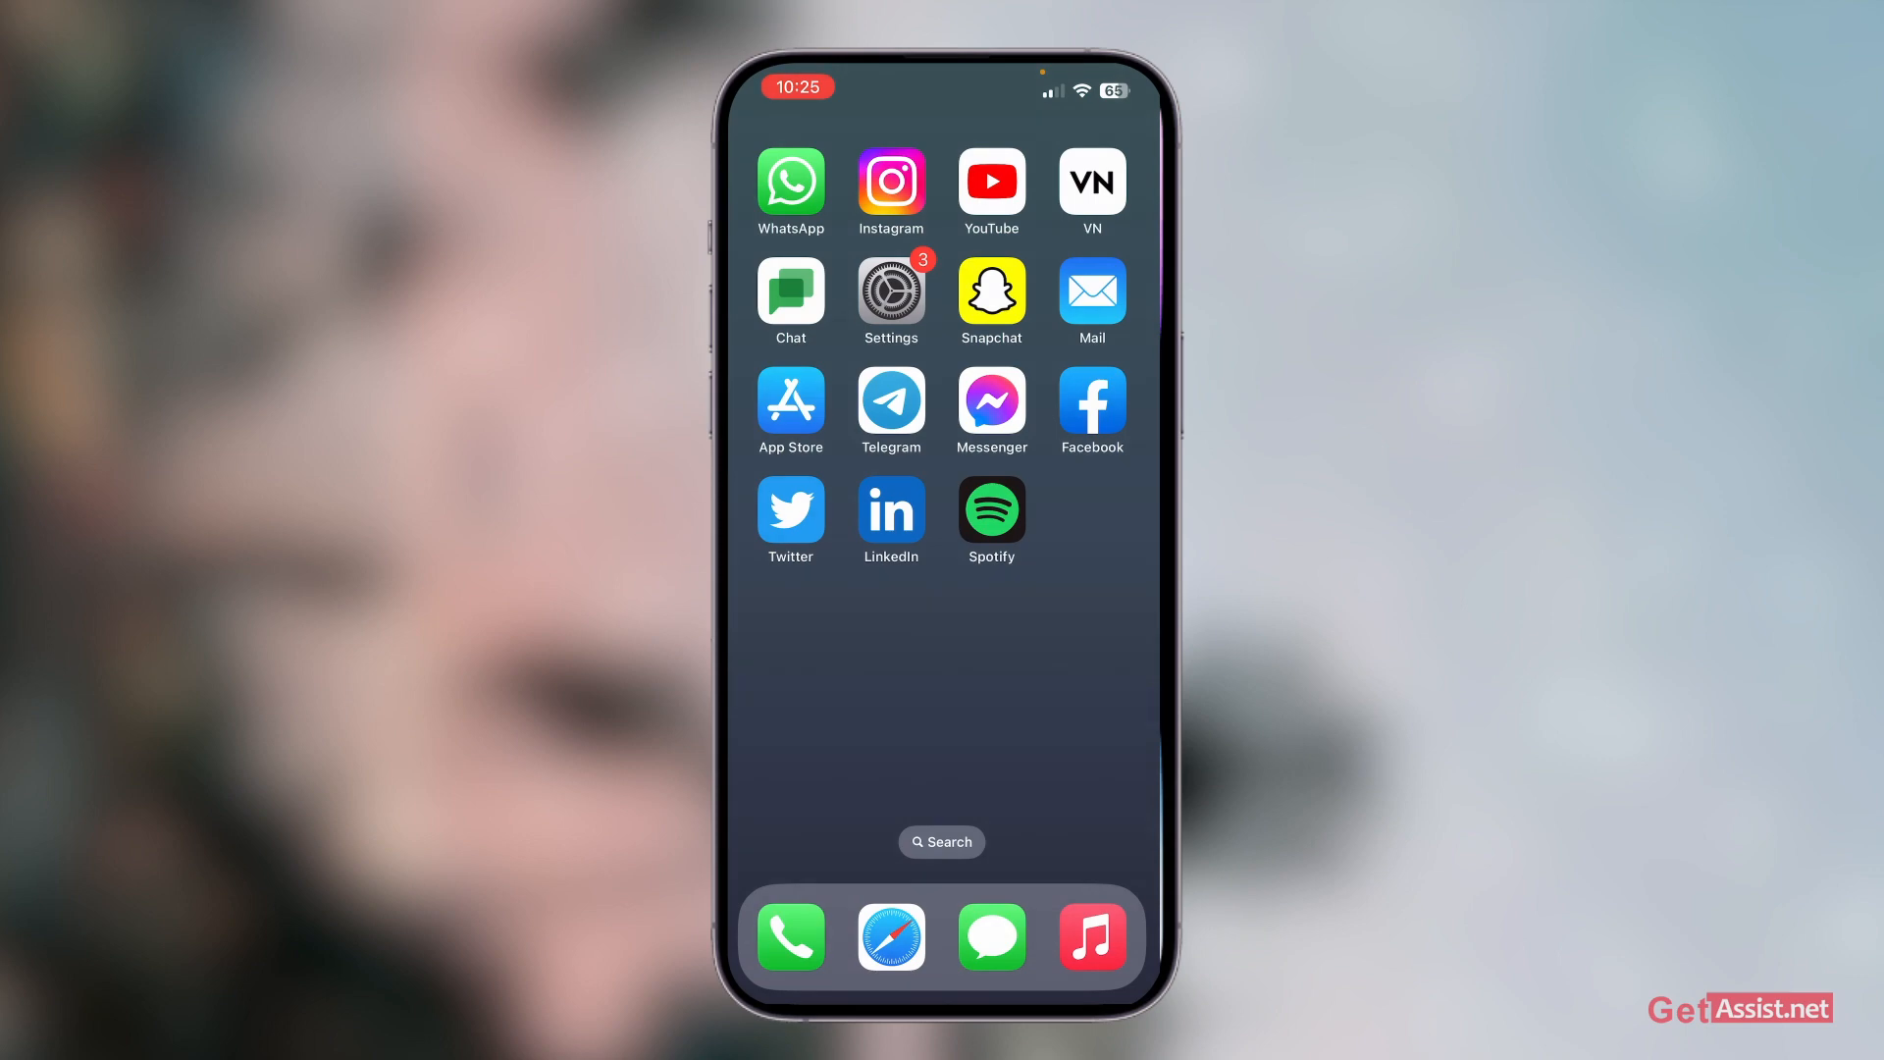
click(991, 502)
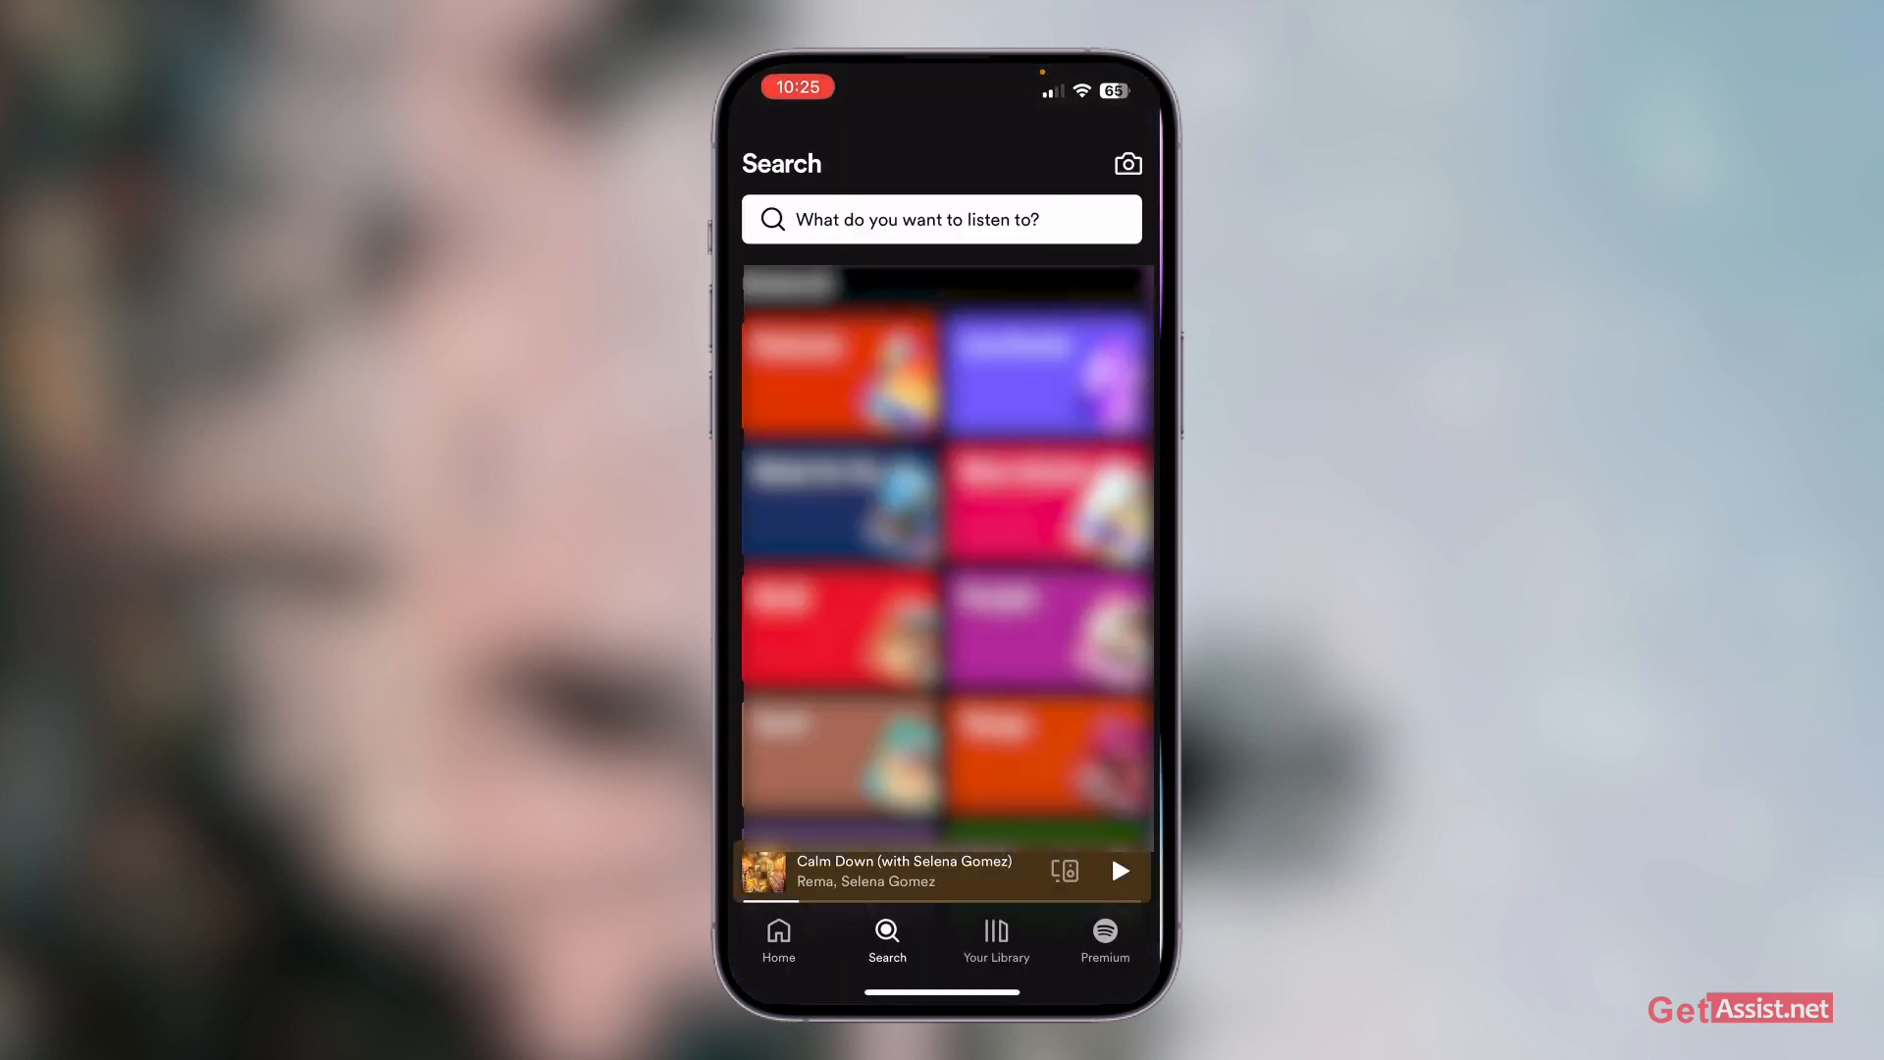
text(calm)
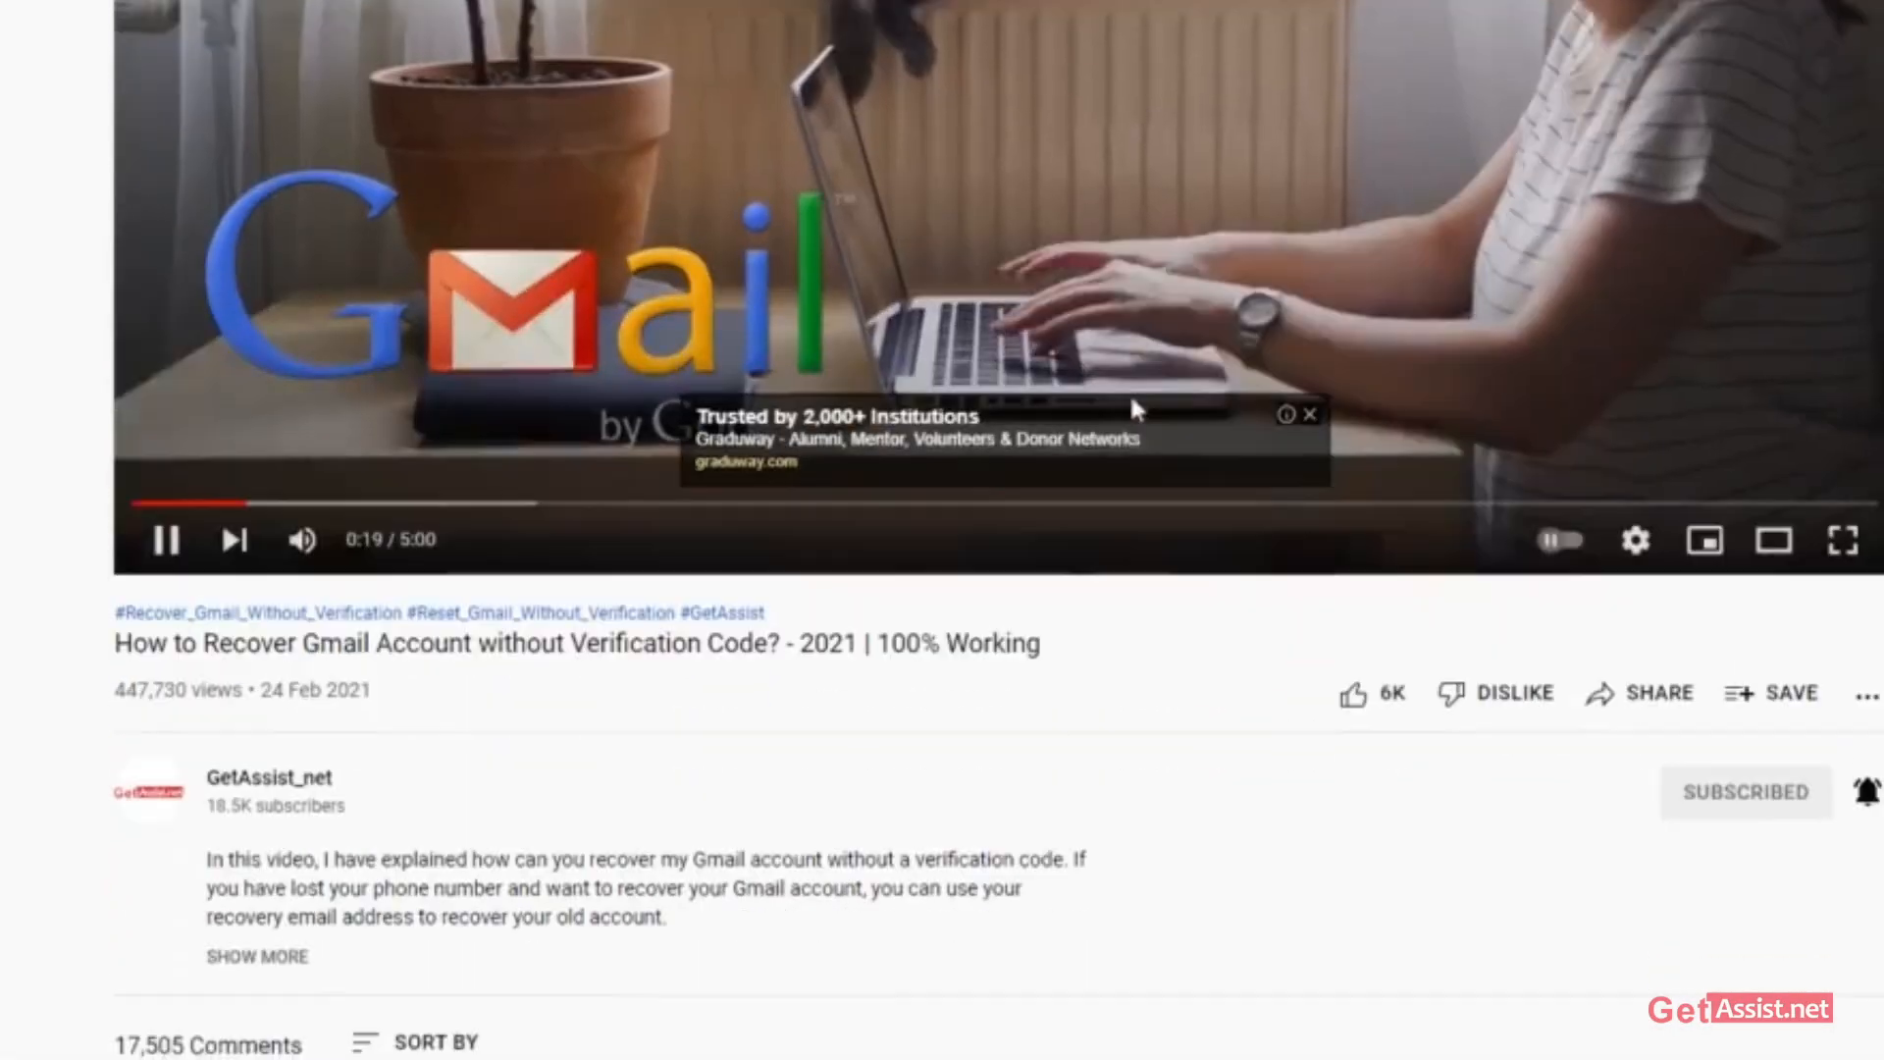
Step: Scroll the Gmail recovery video page down to its comments section
scroll(down, 3)
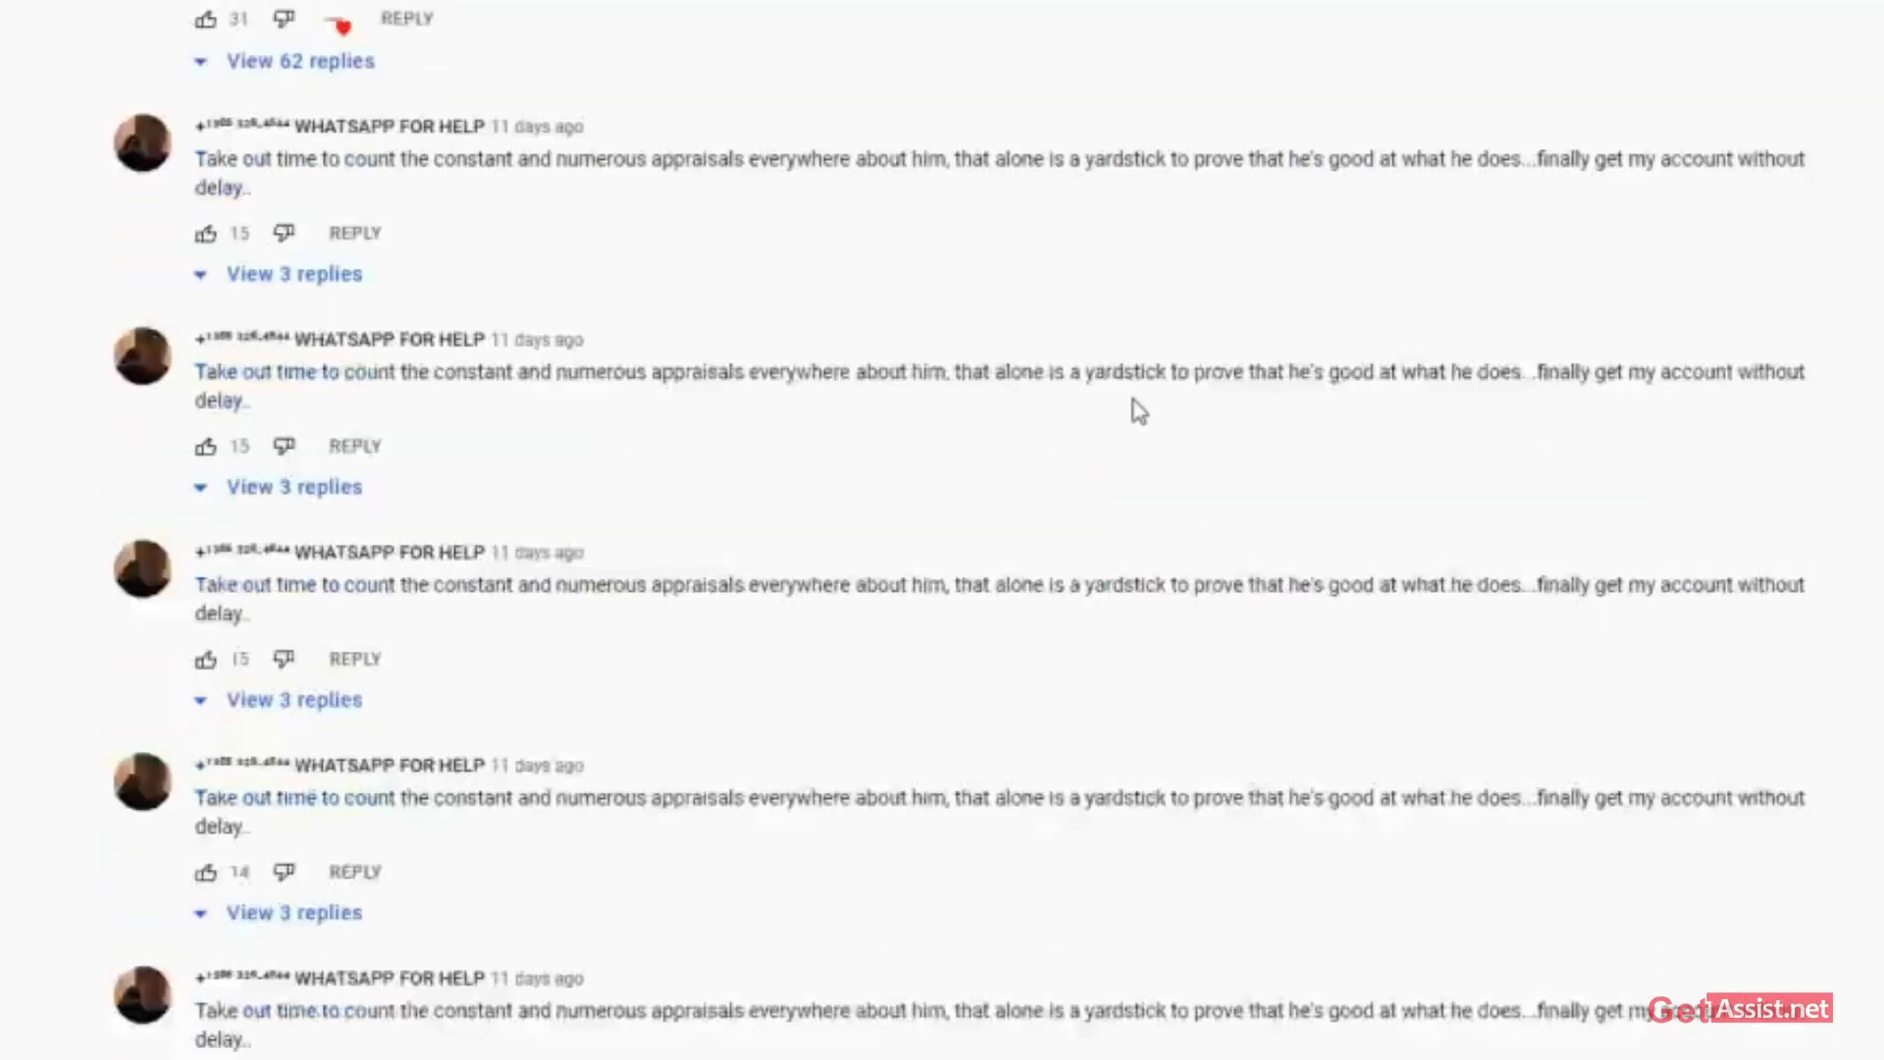